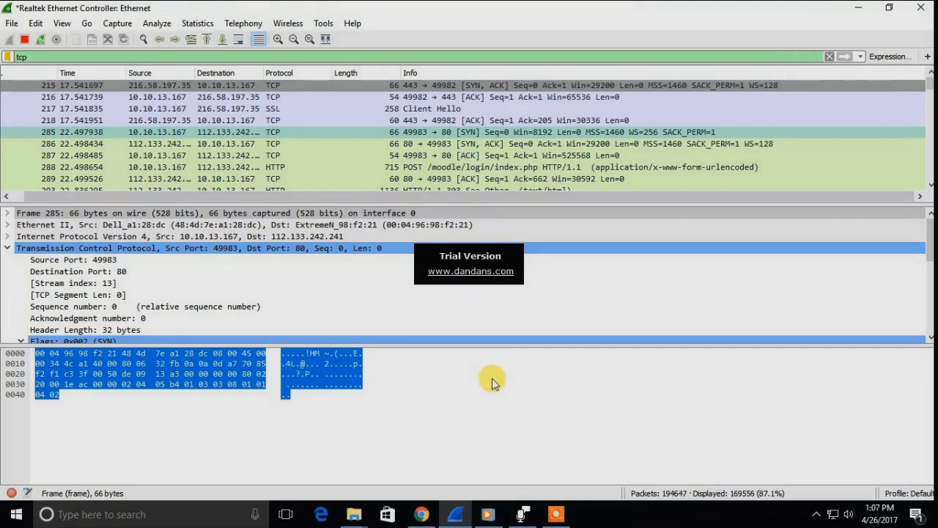
mouse_move(469, 139)
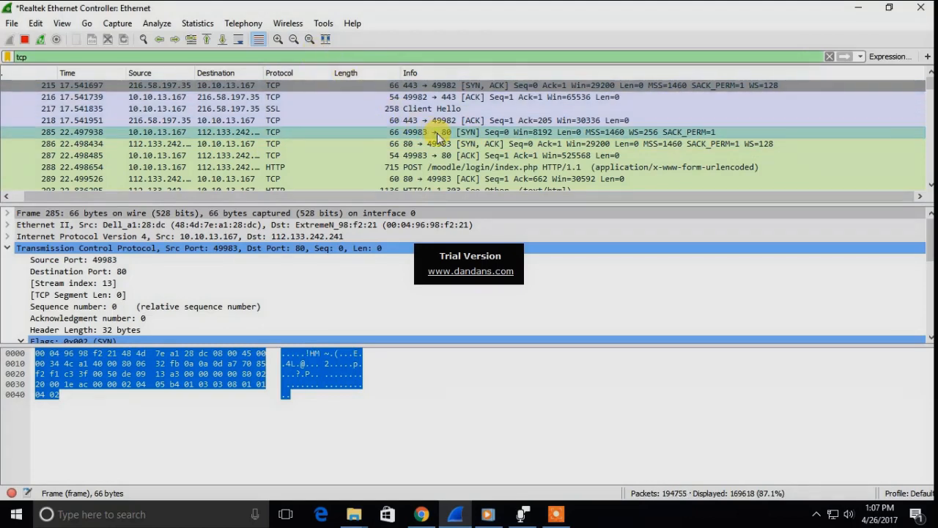
mouse_move(374, 173)
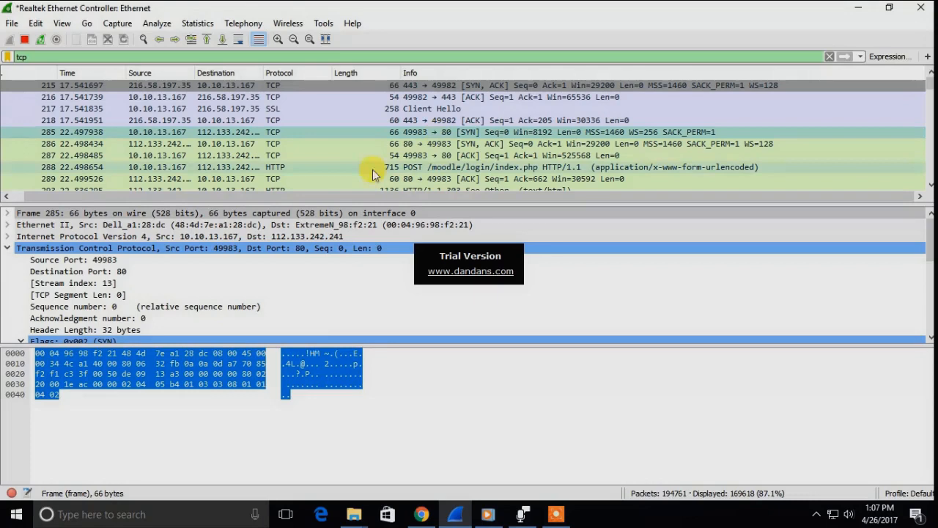
mouse_move(22, 252)
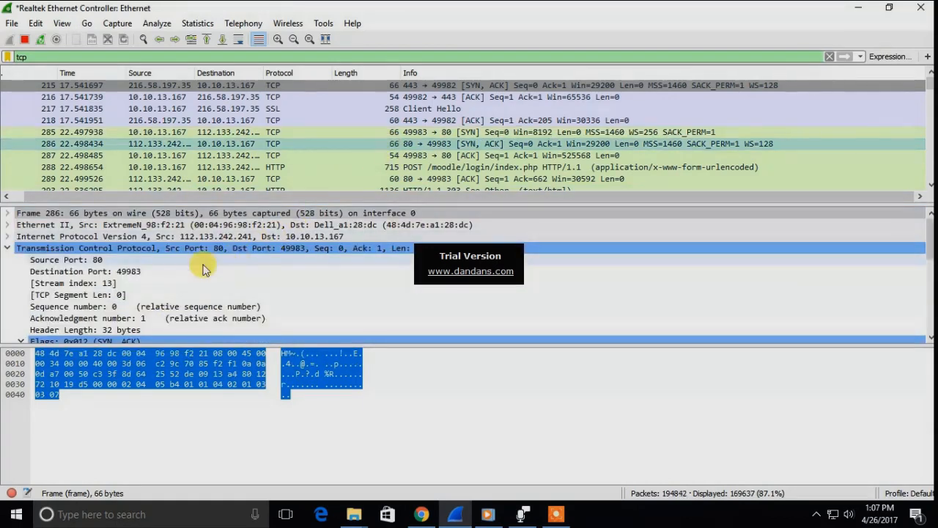
mouse_move(148, 294)
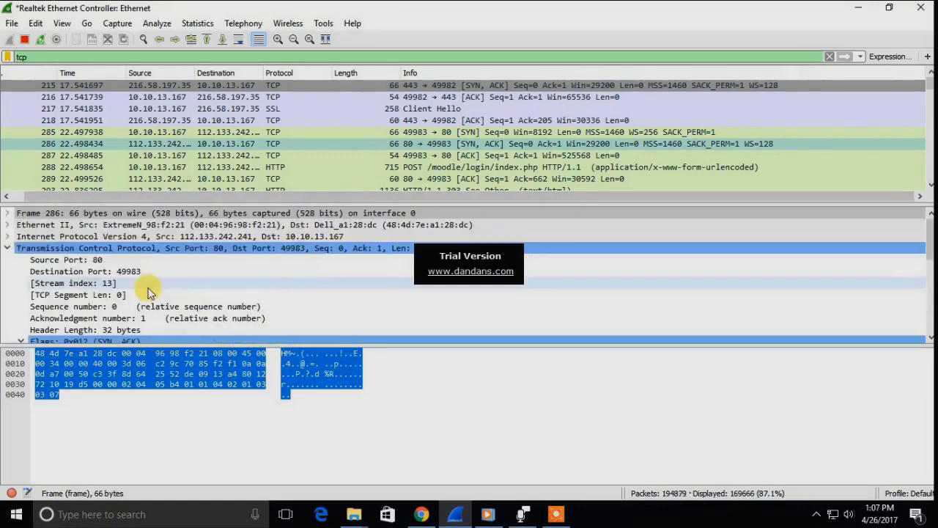
Expand the TCP Flags subtree of the SYN-ACK handshake packet (port 80 to 49983).
left_click(8, 341)
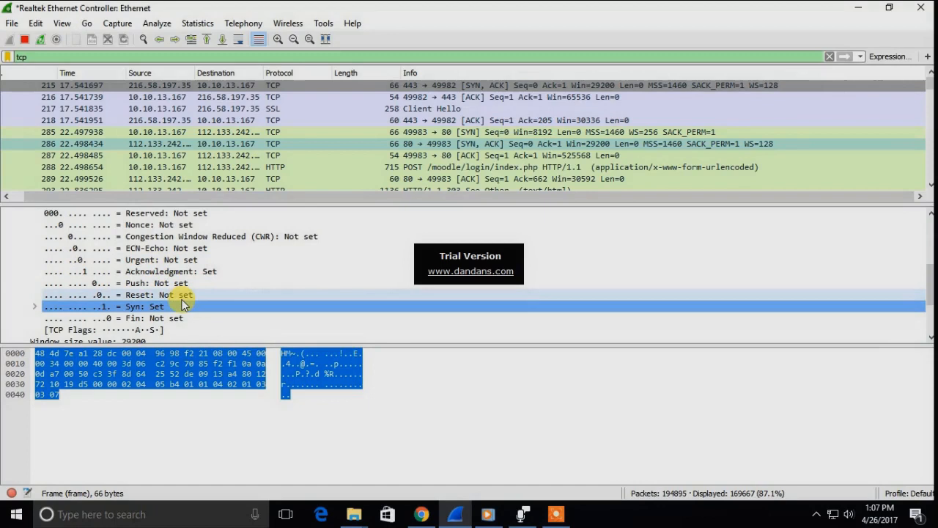
mouse_move(175, 271)
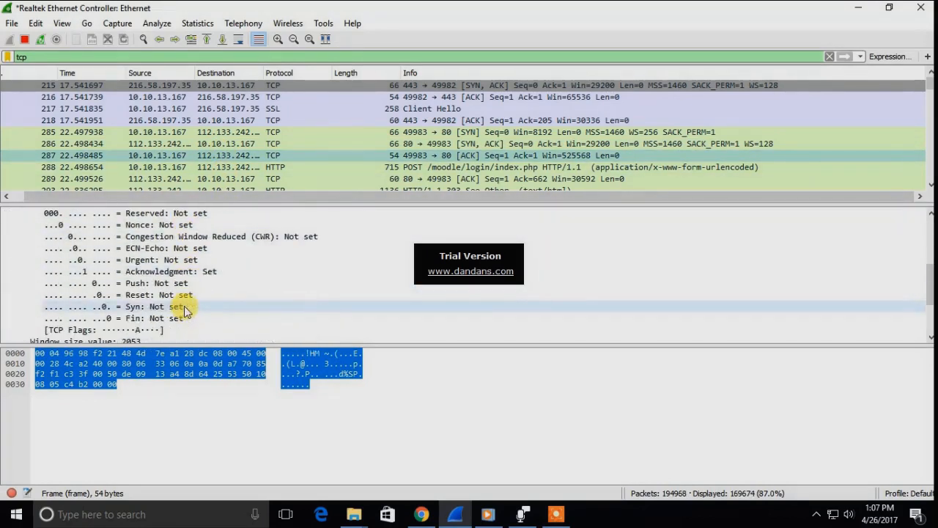
mouse_move(182, 283)
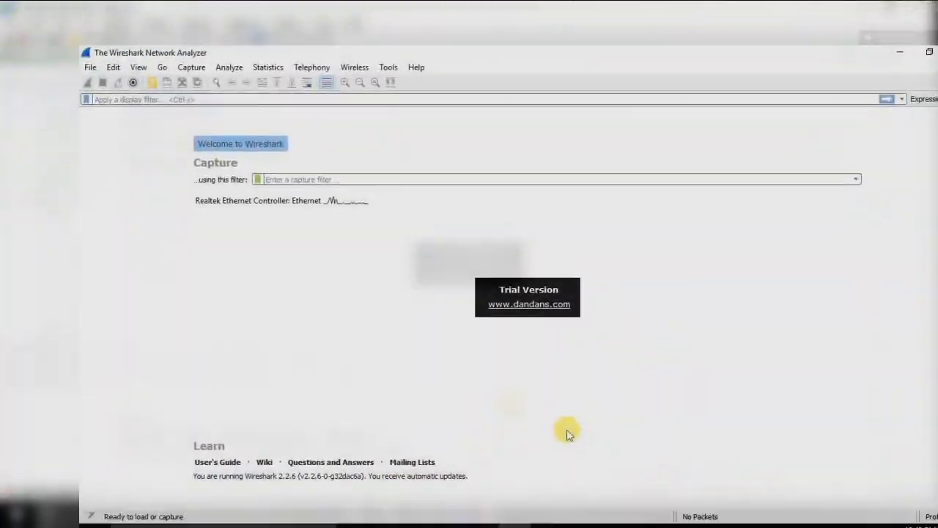
Choose the Realtek Ethernet Controller interface in Capture > Options for capturing.
left_click(930, 53)
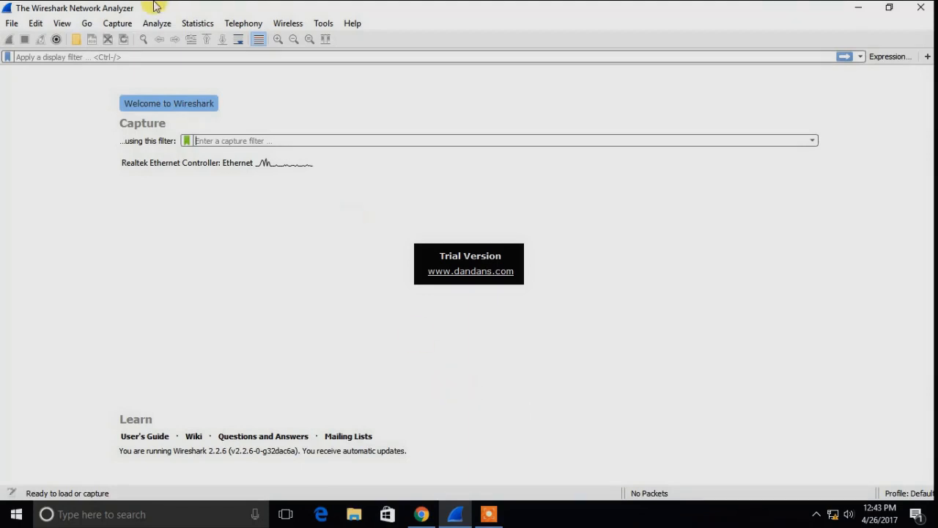
left_click(117, 24)
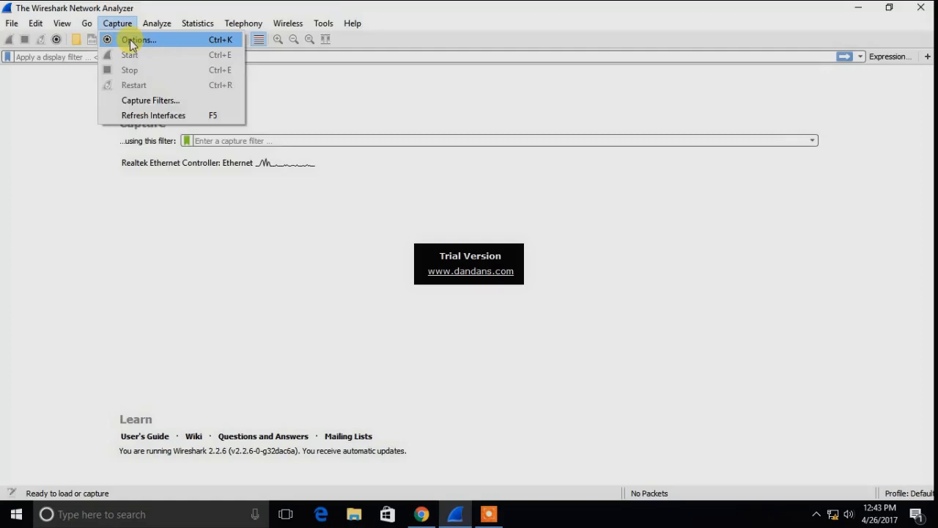
left_click(138, 39)
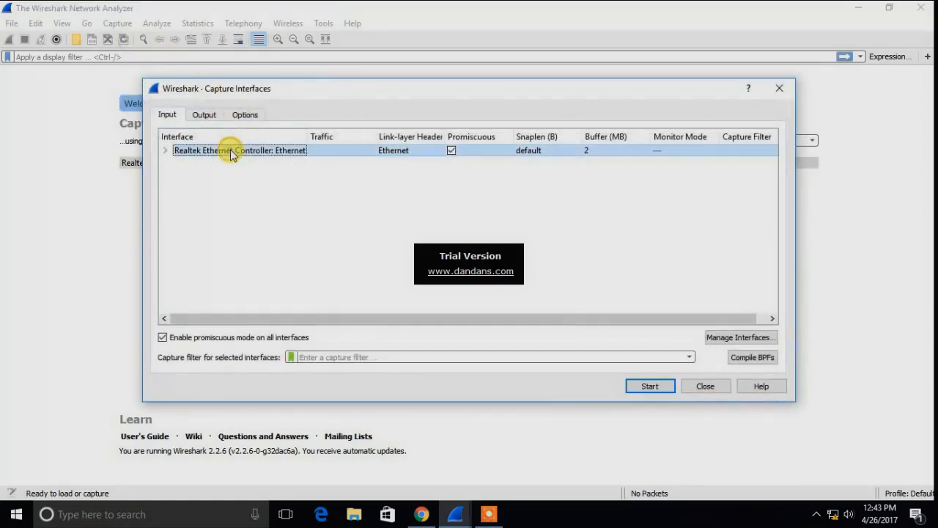
left_click(650, 385)
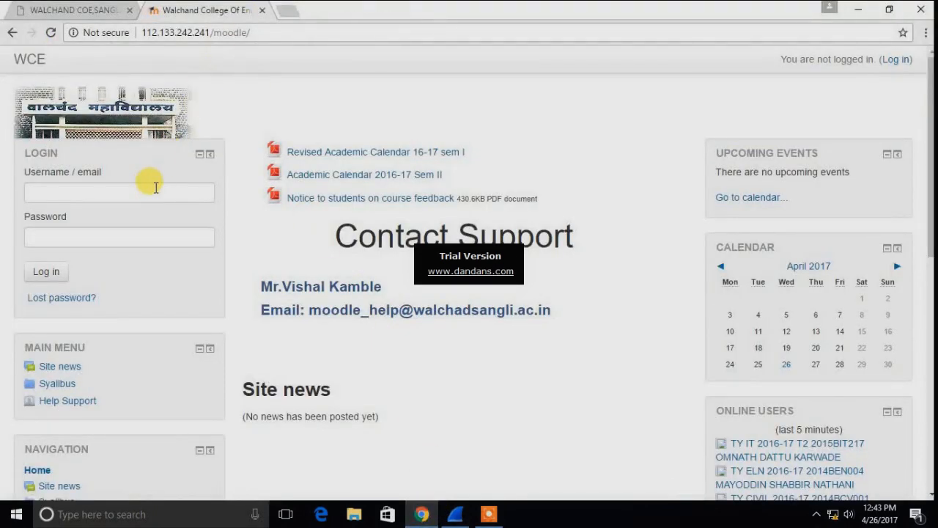
left_click(119, 192)
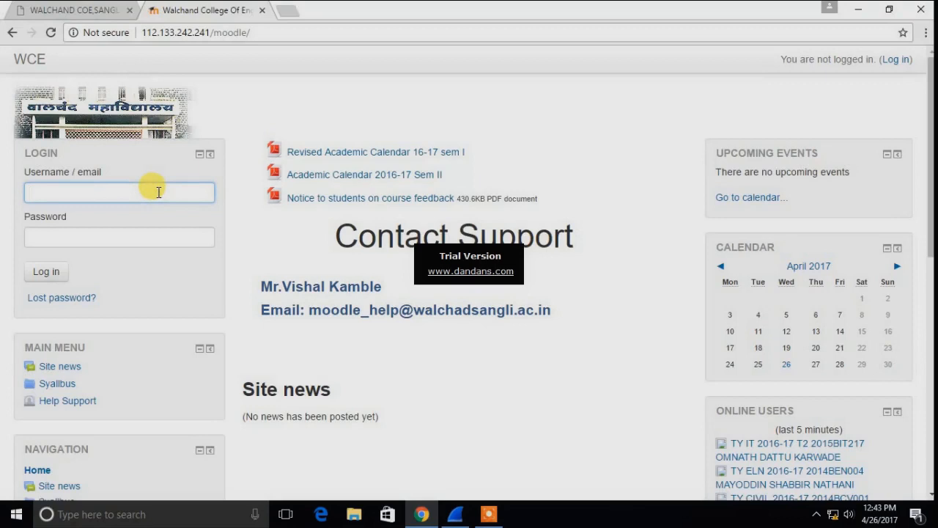
type("2016bteit00202")
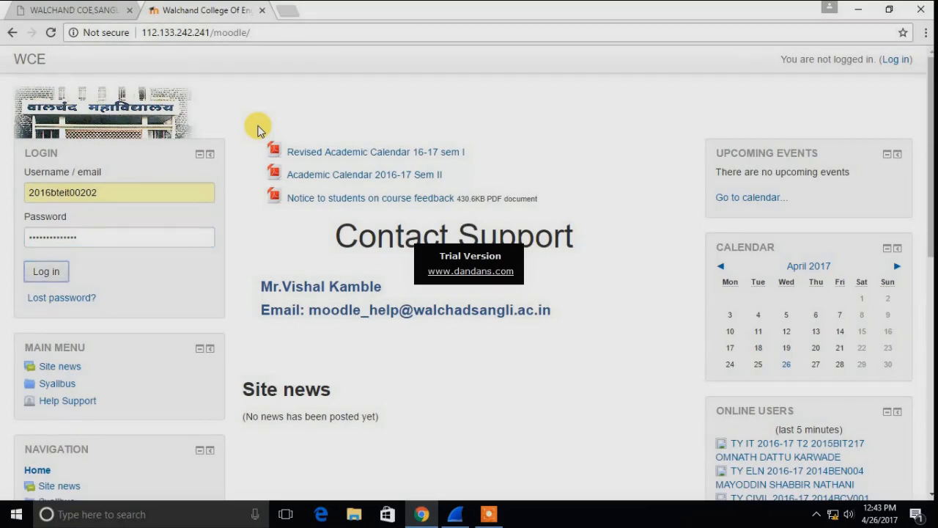
left_click(46, 271)
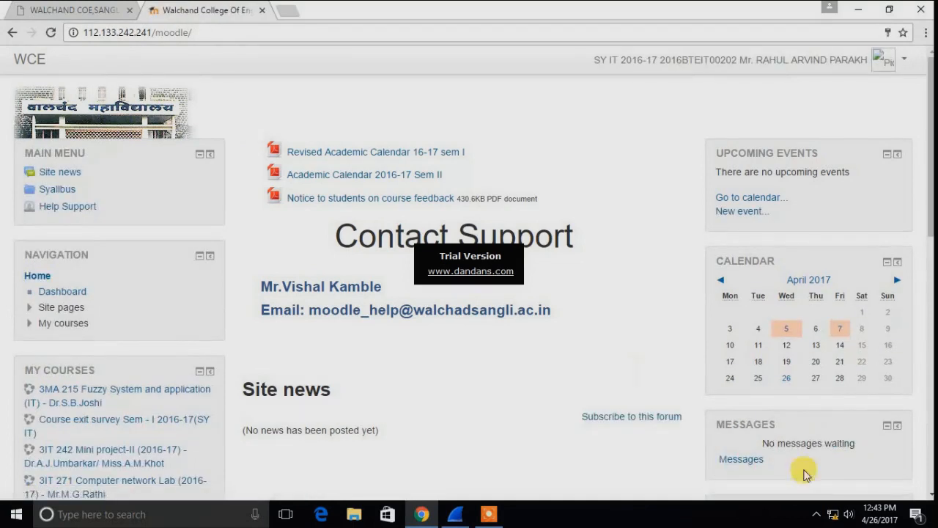
mouse_move(610, 356)
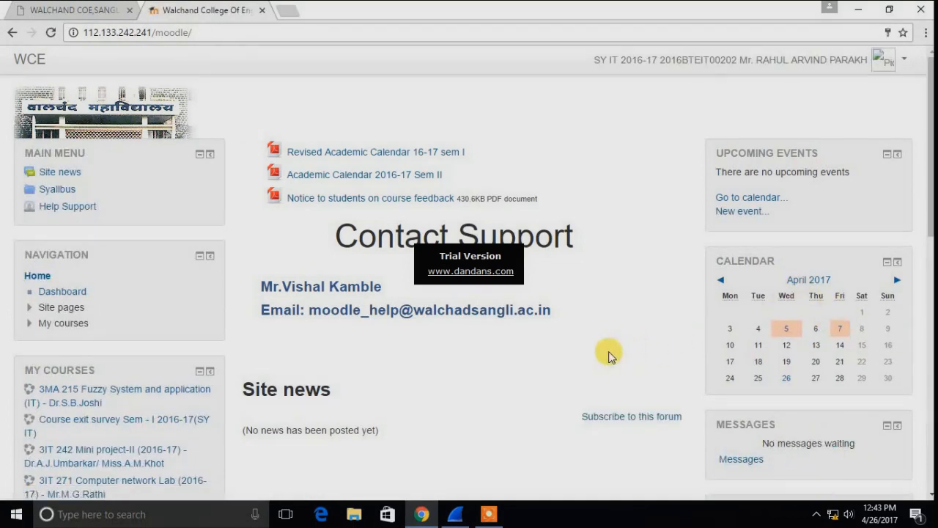
mouse_move(528, 426)
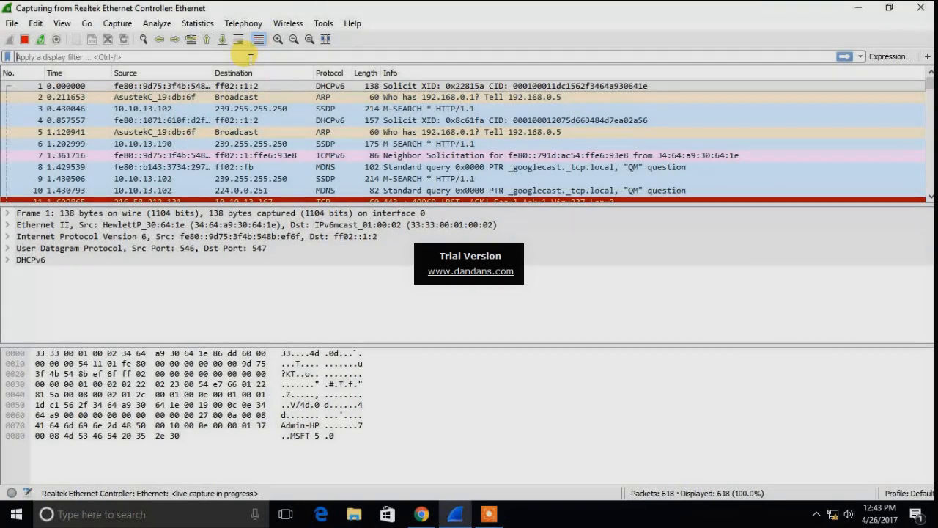
Apply an http display filter so the Moodle login POST packet is listed first.
type("http")
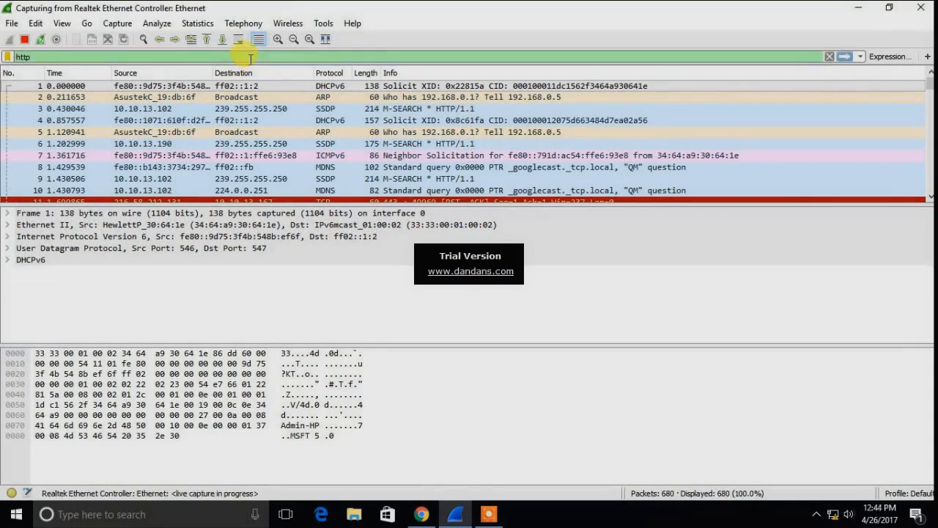
mouse_move(279, 38)
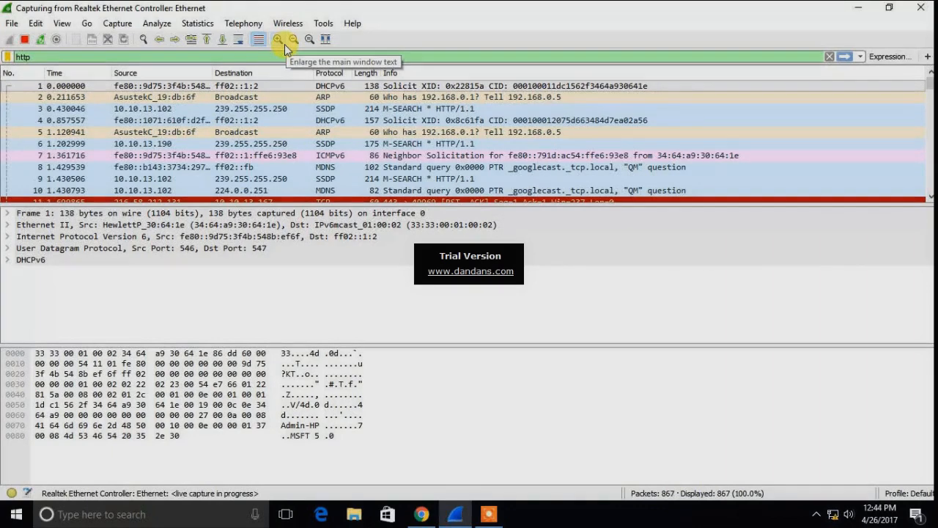
key("Return")
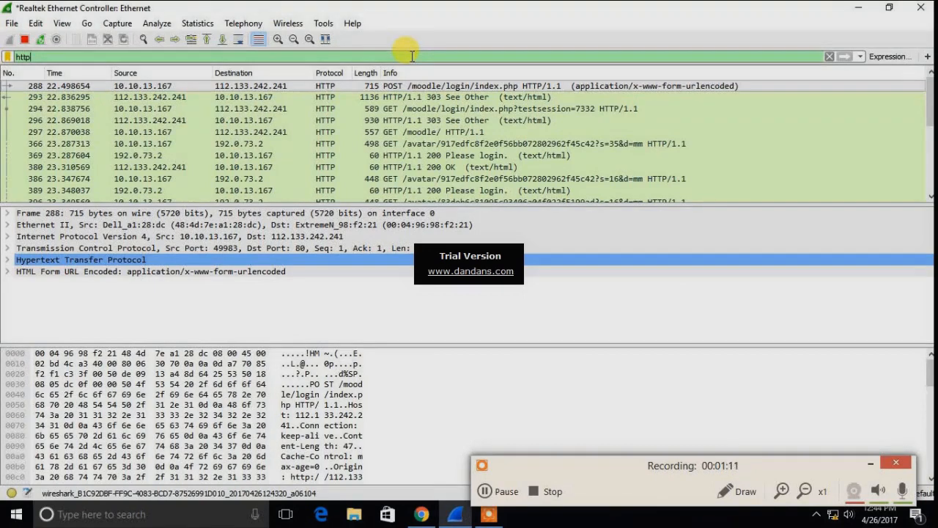
mouse_move(440, 45)
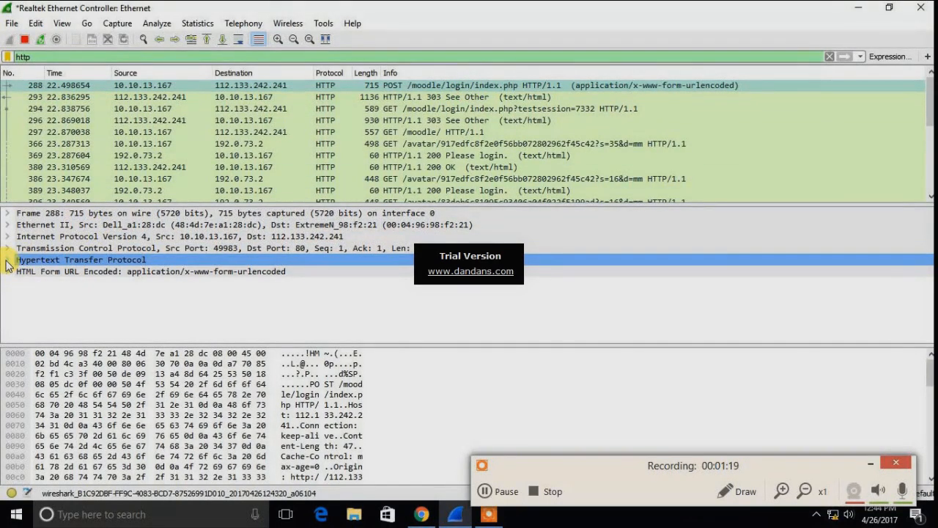
Expand HTML Form URL Encoded and the username item, exposing the plaintext credentials.
left_click(7, 259)
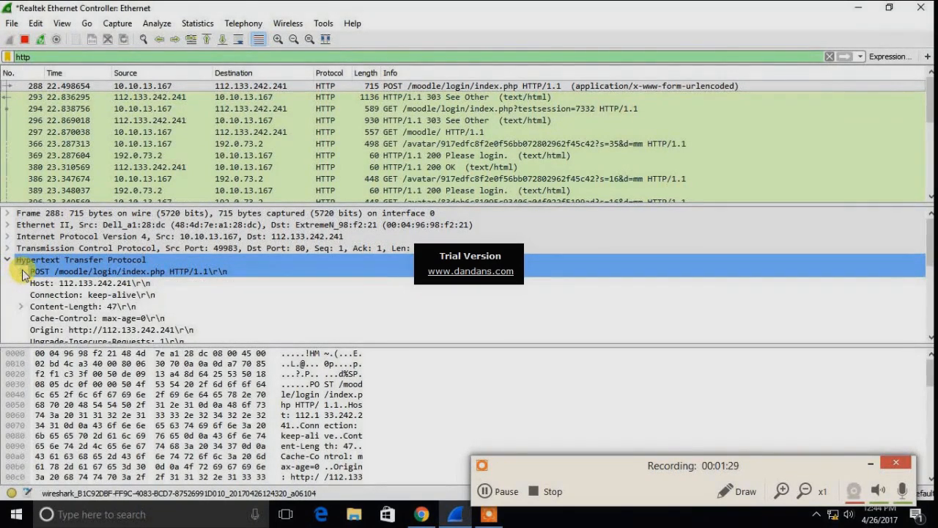
left_click(8, 260)
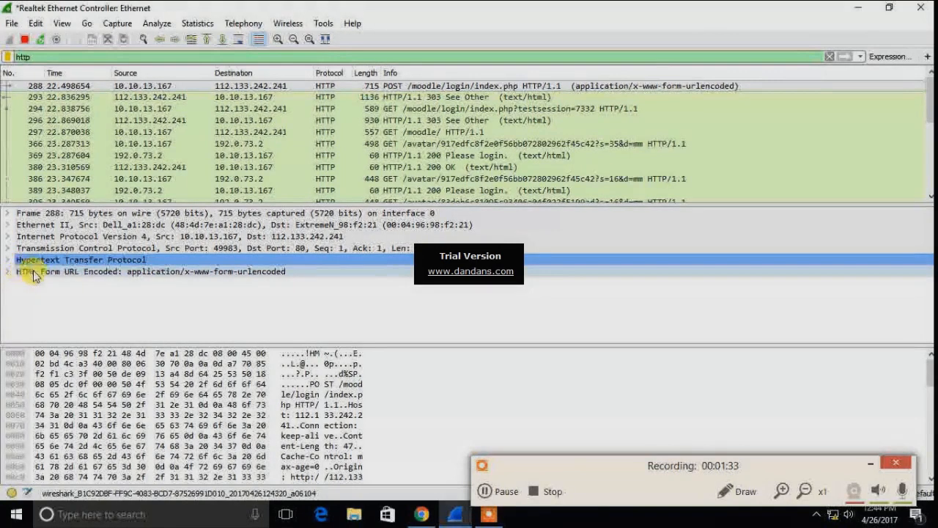
left_click(7, 271)
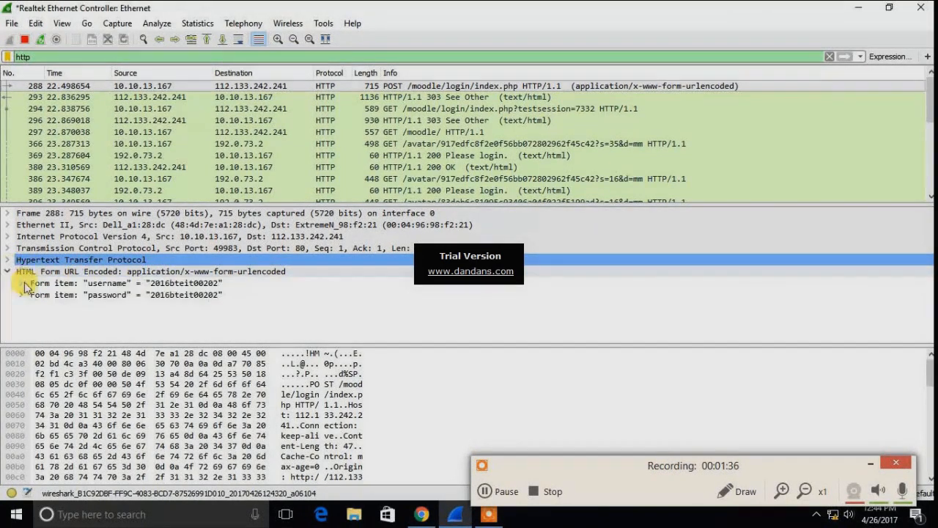
left_click(22, 283)
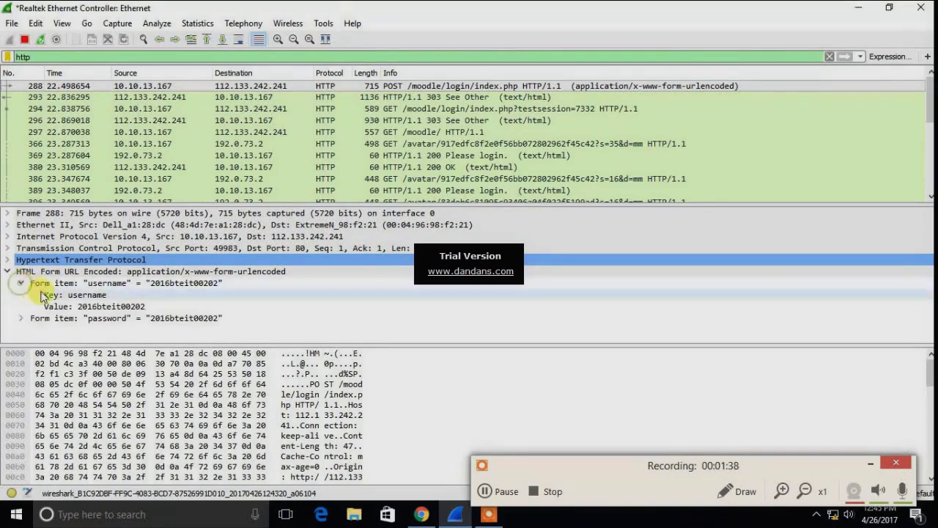